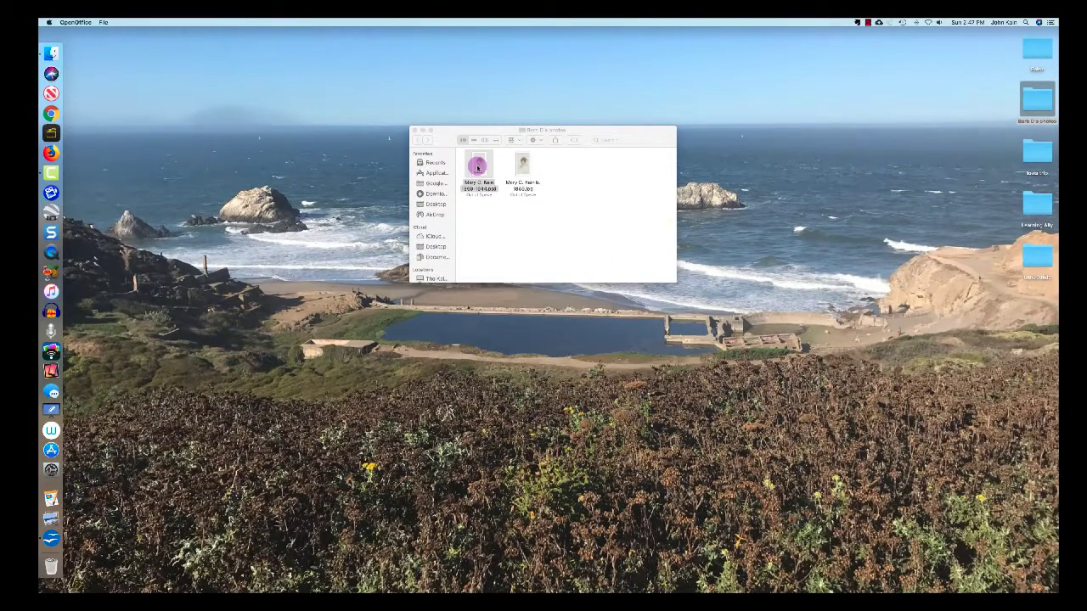
- Open the Photoshop portrait file from the photos folder in OpenOffice Draw
{"action": "double_click", "coordinate": [478, 167]}
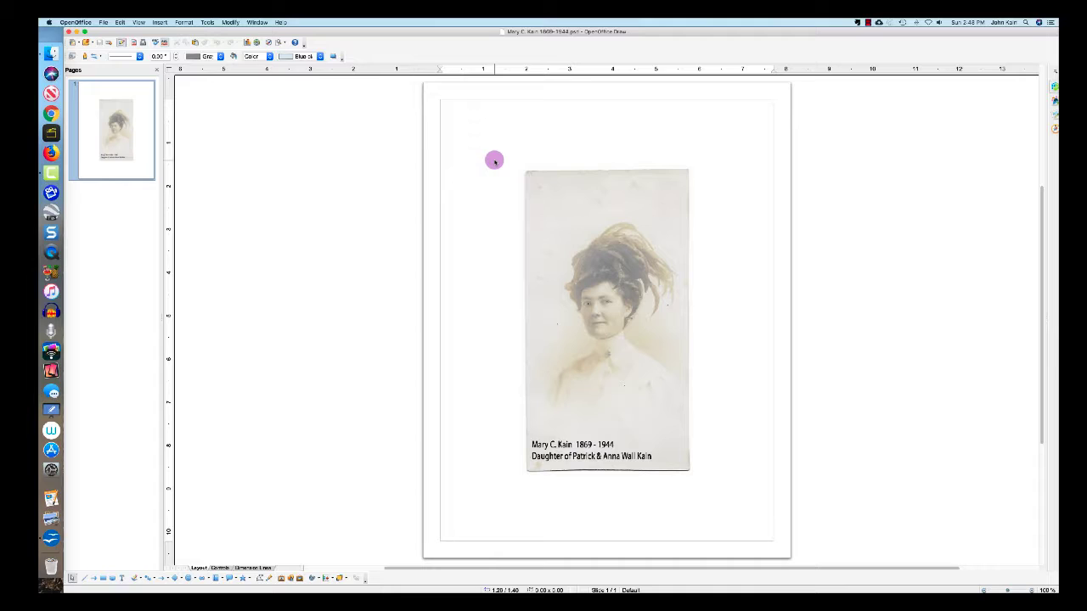
{"action": "mouse_move", "coordinate": [305, 222]}
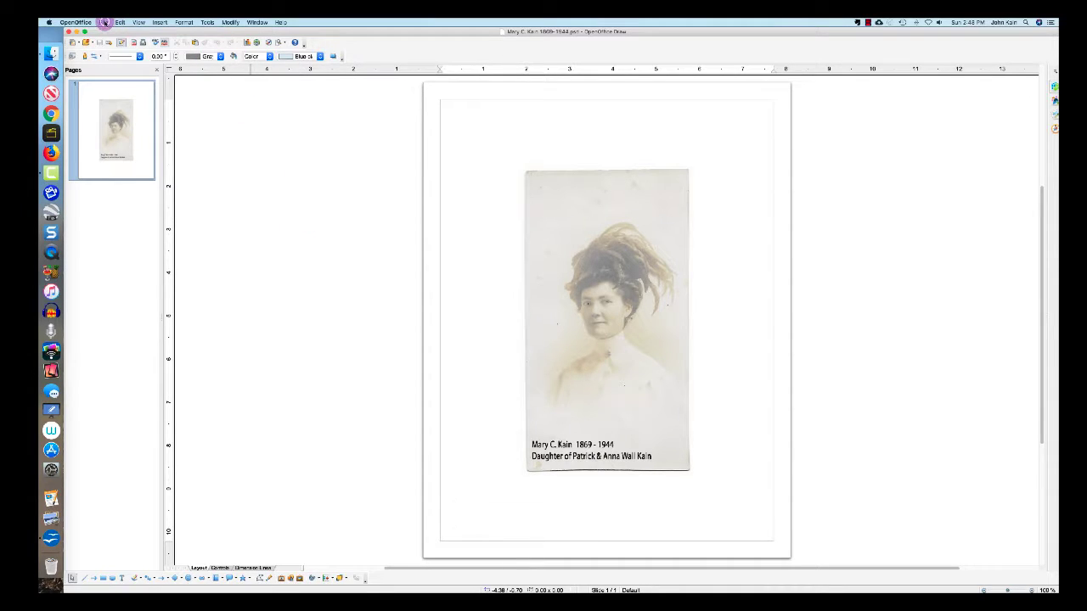
- Export the portrait page as a JPEG named after its subject into the photos folder
{"action": "left_click", "coordinate": [104, 21]}
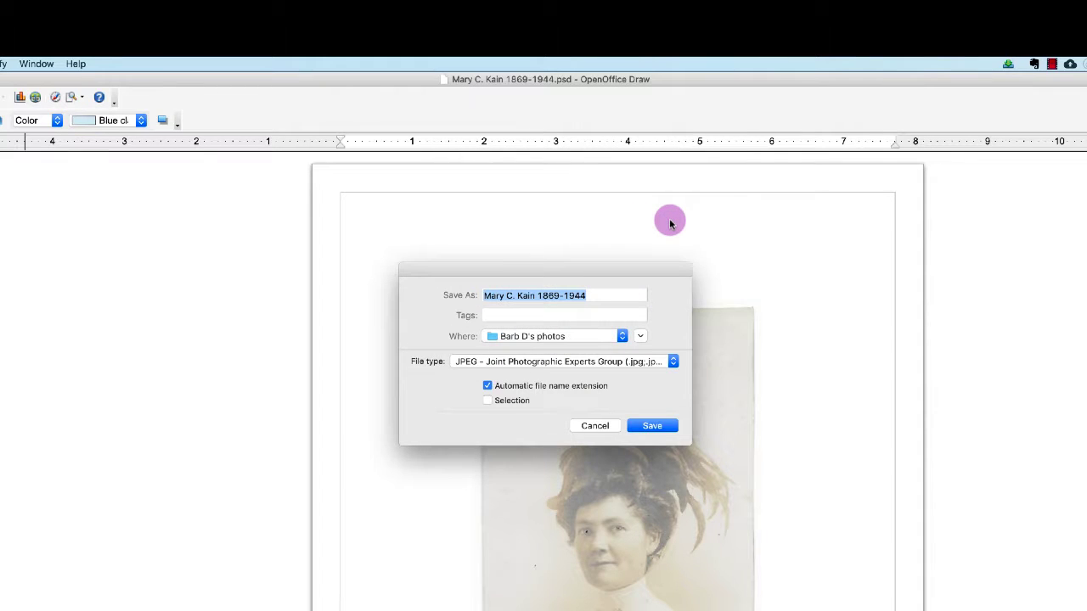
{"action": "mouse_move", "coordinate": [517, 302]}
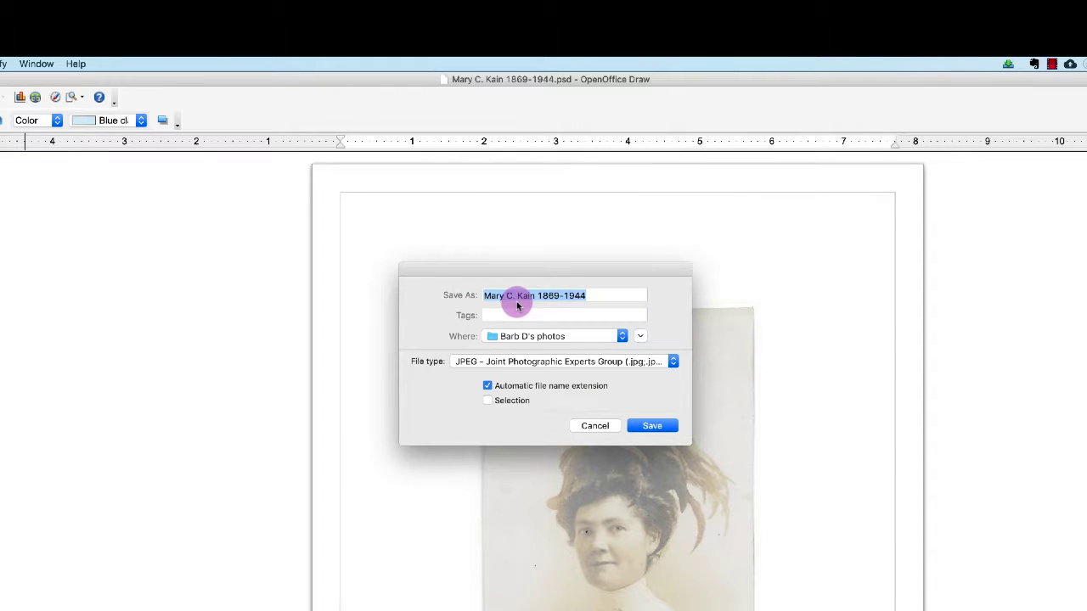
{"action": "mouse_move", "coordinate": [559, 305]}
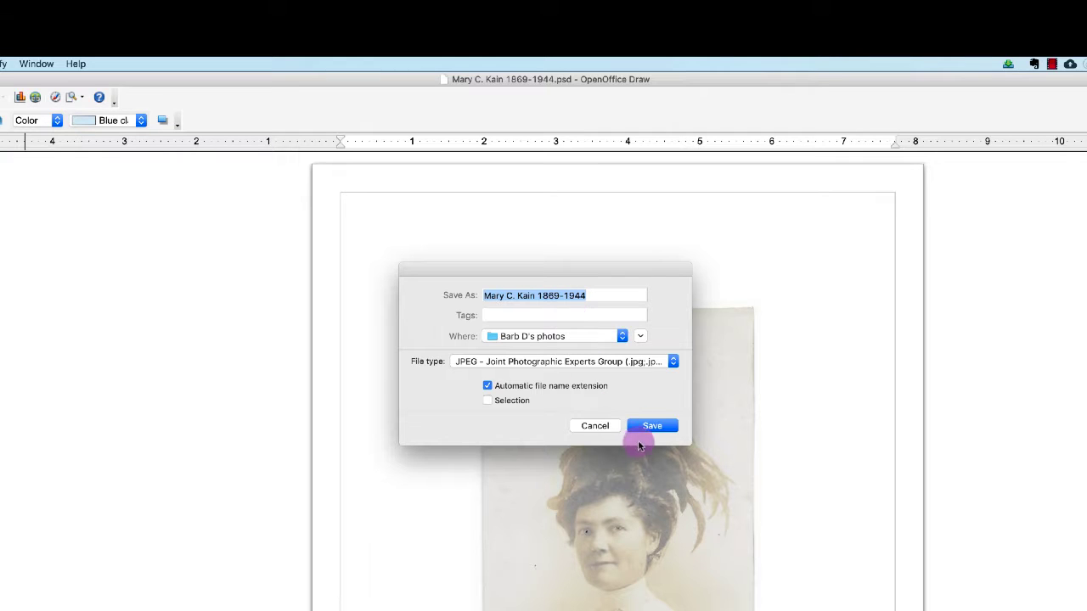
{"action": "left_click", "coordinate": [652, 424]}
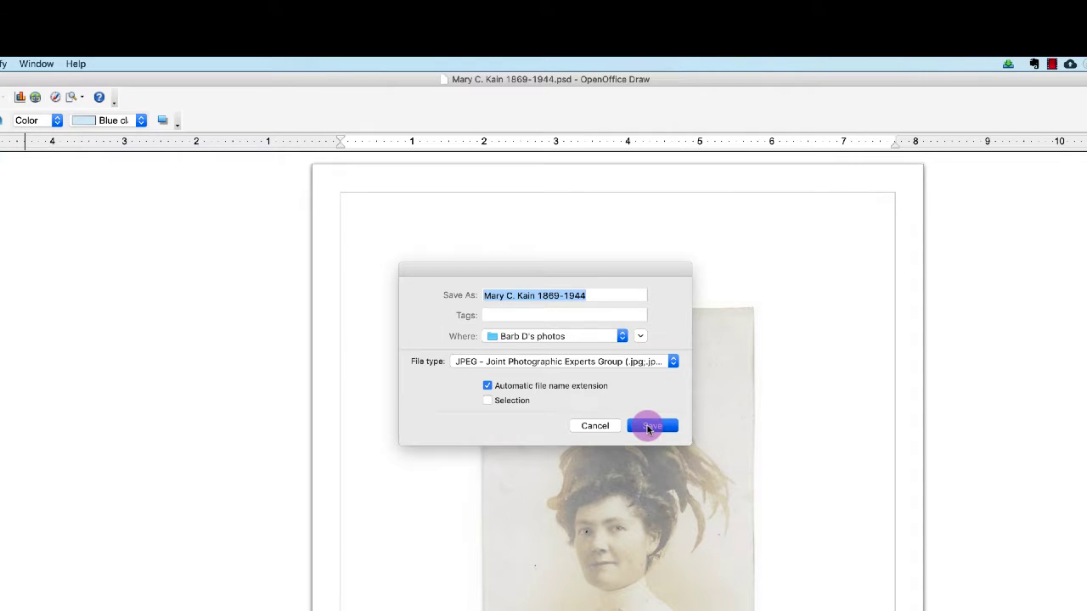
- Confirm the save and accept the default JPEG size, resolution and quality options
{"action": "left_click", "coordinate": [652, 425]}
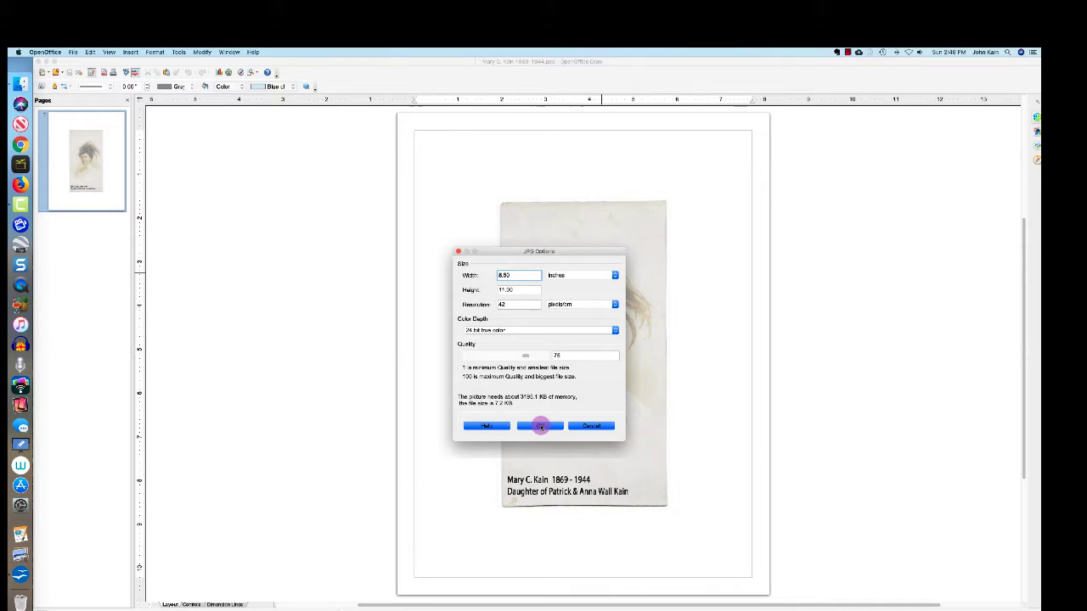
{"action": "left_click", "coordinate": [540, 425]}
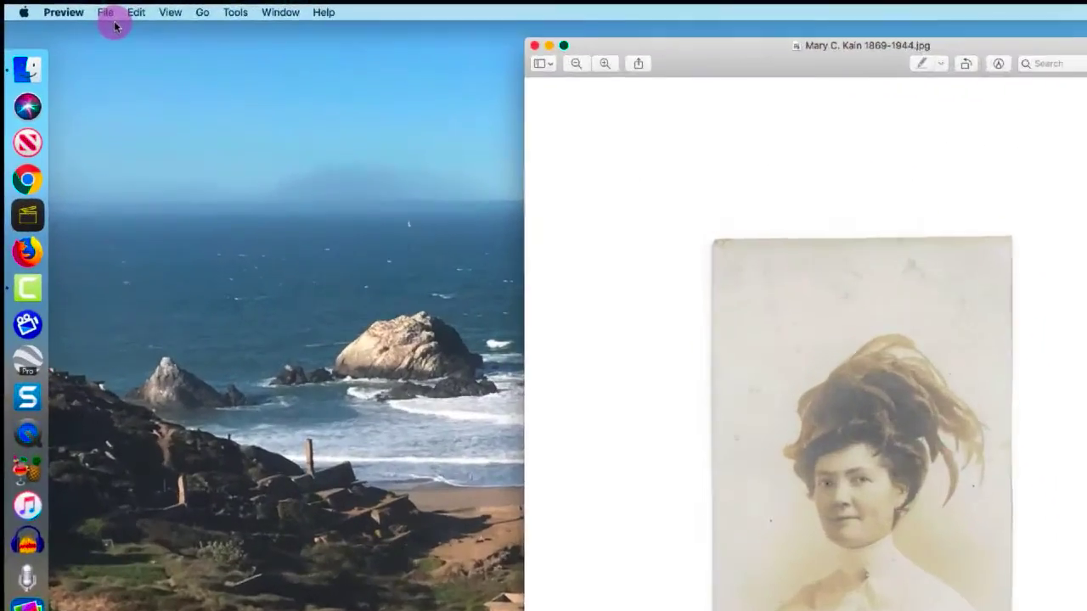
- Check in Preview's export dialog that the portrait's format is JPEG
{"action": "left_click", "coordinate": [106, 12]}
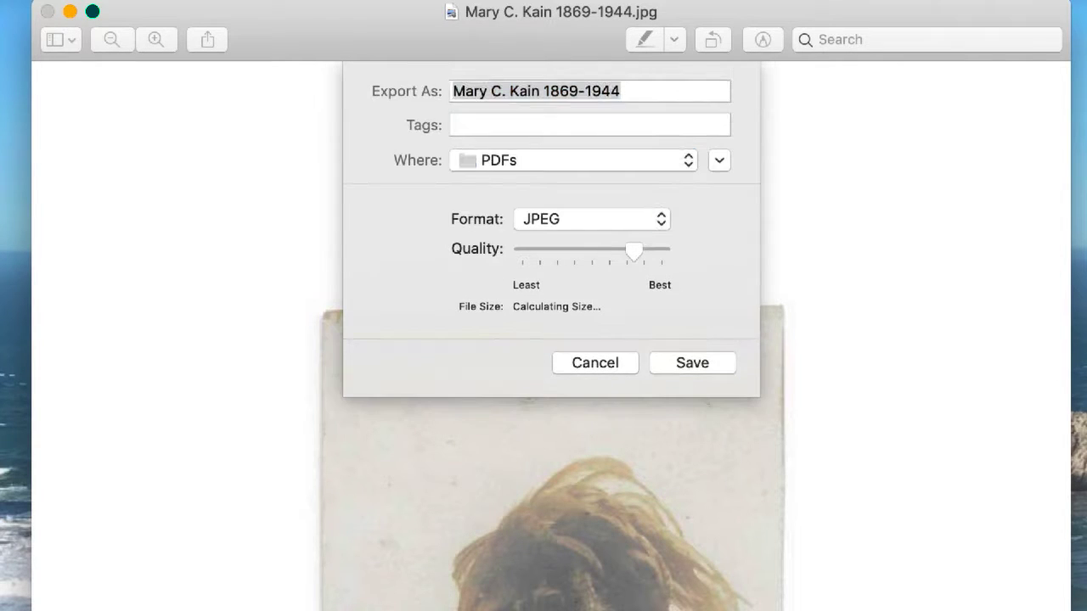
{"action": "left_click", "coordinate": [591, 219]}
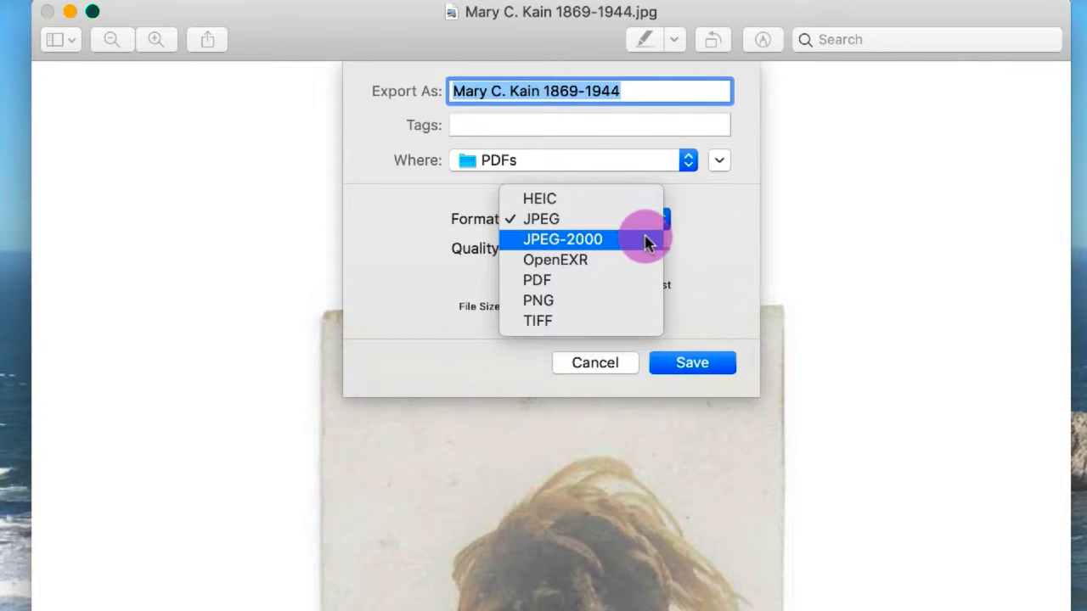
{"action": "mouse_move", "coordinate": [642, 219]}
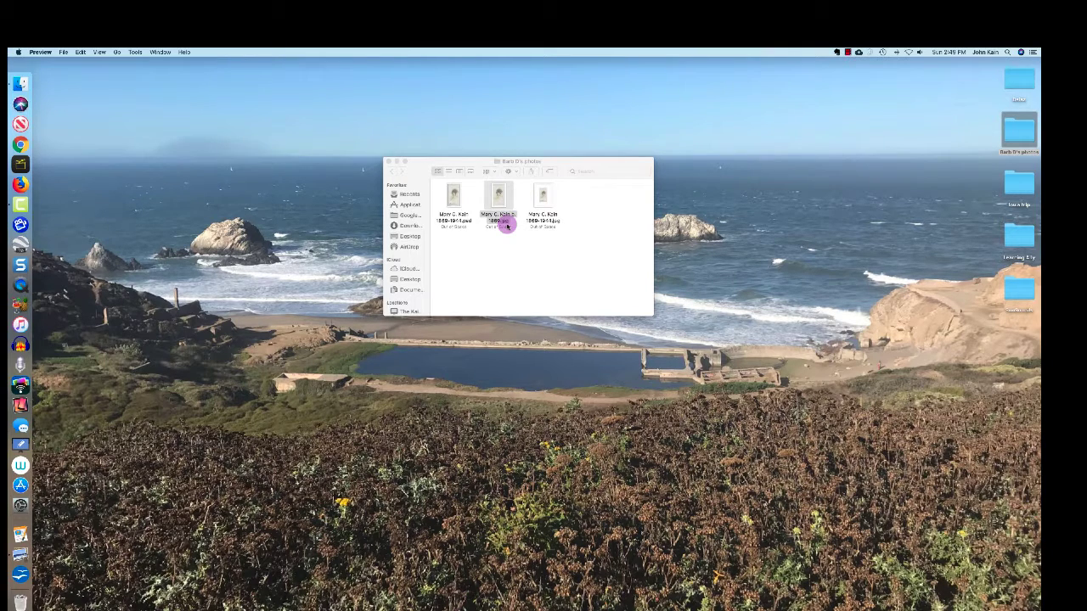
- Open the newly exported JPEG portrait from the photos folder in Preview
{"action": "double_click", "coordinate": [500, 196]}
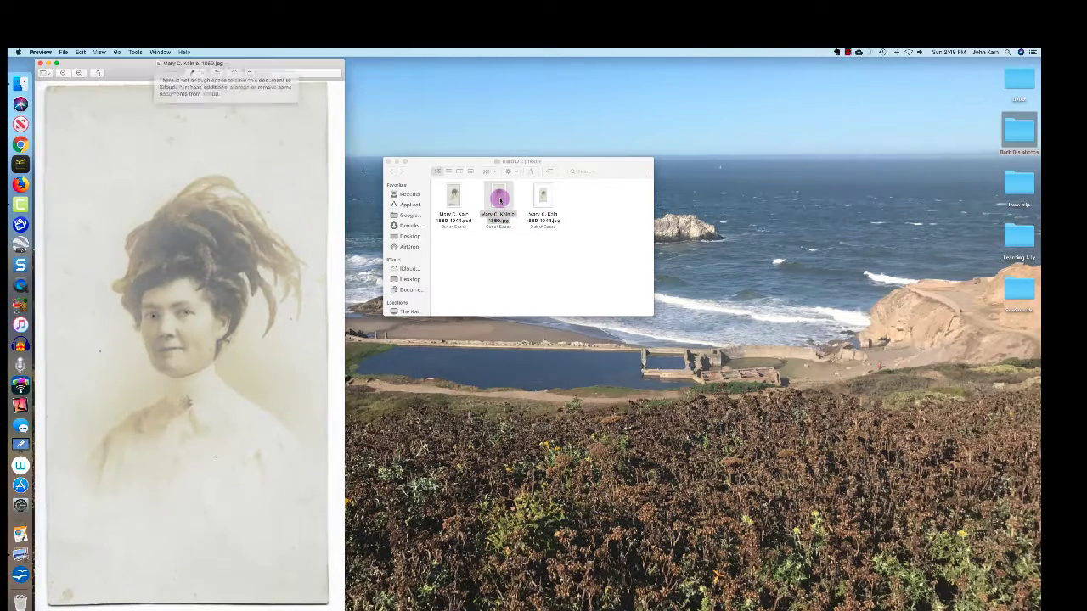